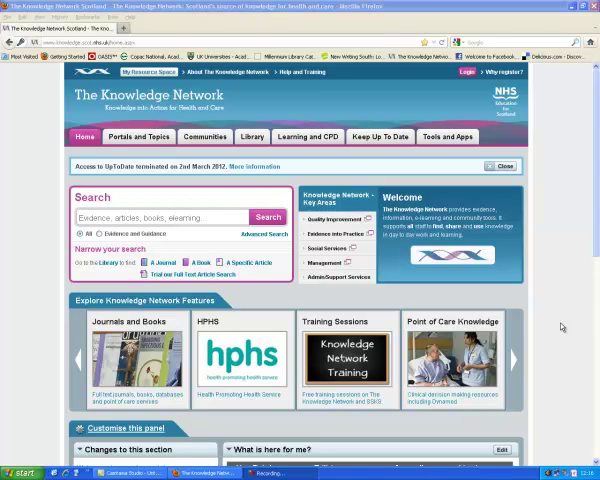
{"action": "mouse_move", "coordinate": [588, 448]}
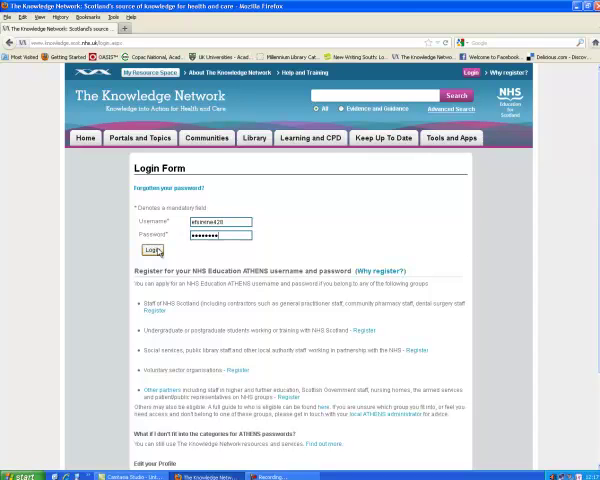
Step: Log in, go to the Library section and bring up its Ovid databases list
{"action": "left_click", "coordinate": [152, 250]}
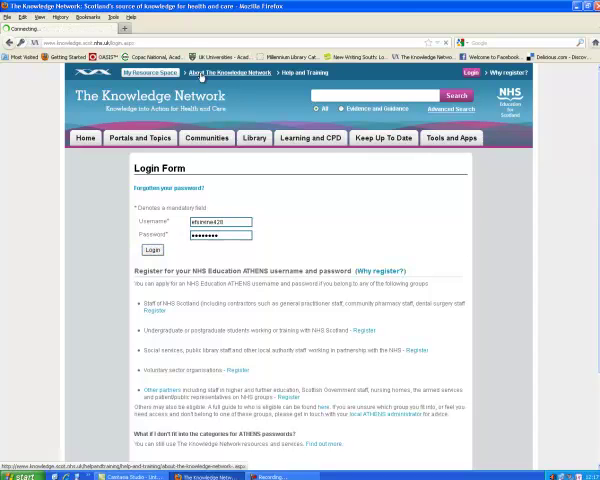
{"action": "left_click", "coordinate": [150, 250]}
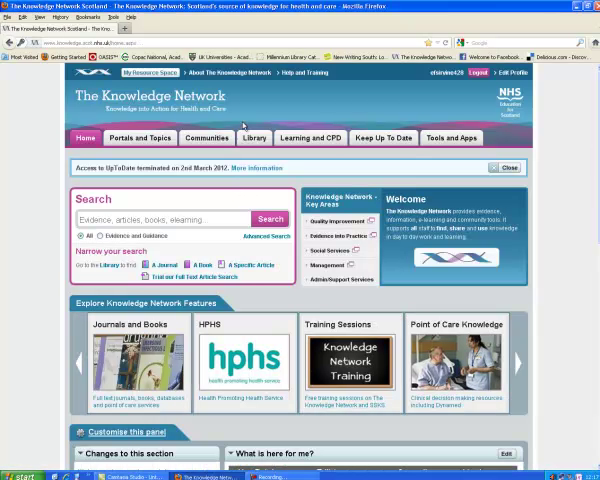
{"action": "left_click", "coordinate": [254, 136]}
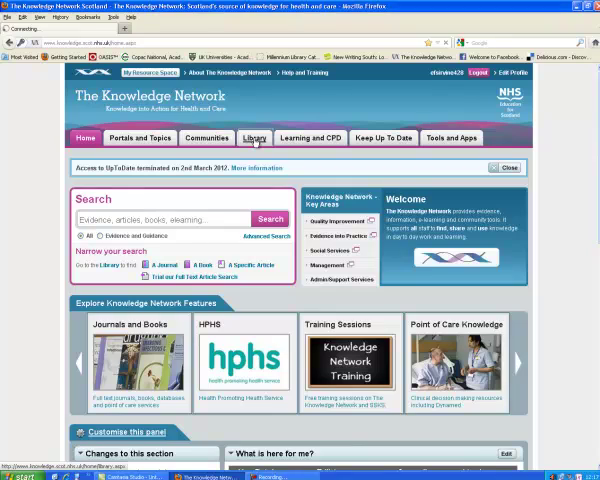
{"action": "left_click", "coordinate": [256, 136]}
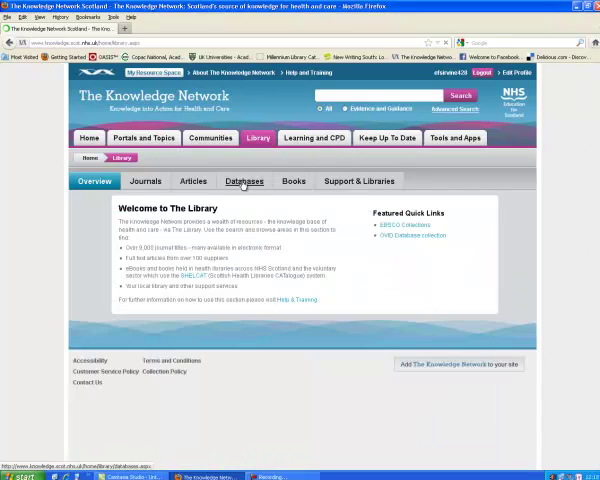
{"action": "left_click", "coordinate": [244, 180]}
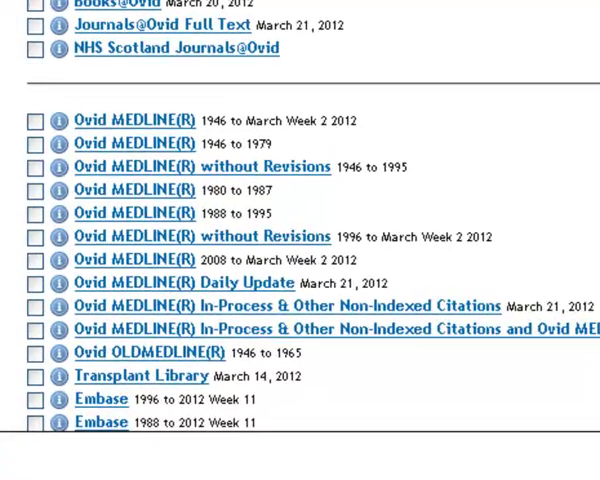
Step: Scroll the Ovid resource list to find Ovid MEDLINE(R) 1996 to March Week 2 2012
{"action": "scroll", "scroll_direction": "down", "scroll_amount": 3}
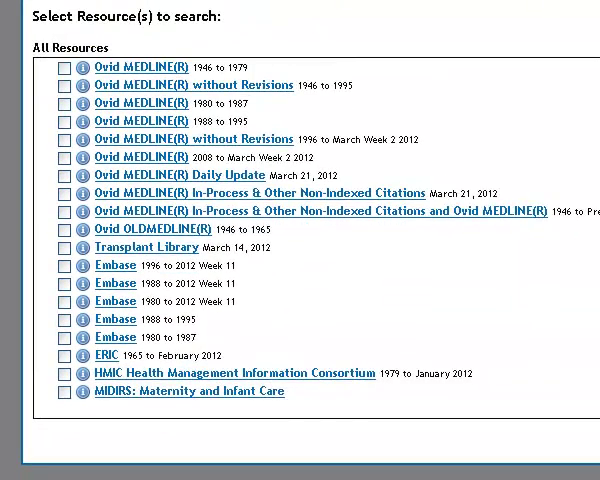
{"action": "left_click", "coordinate": [54, 66]}
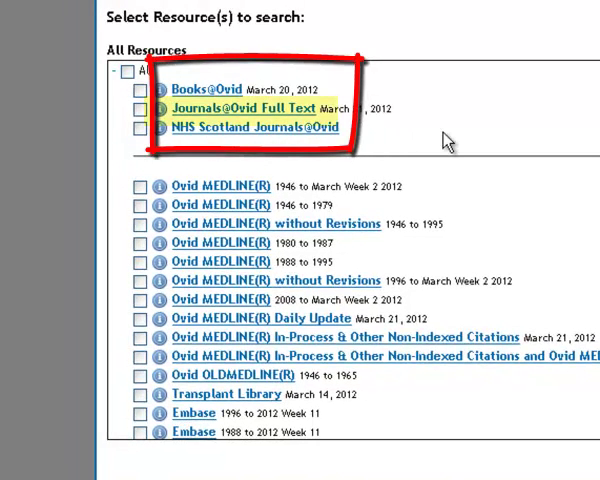
{"action": "mouse_move", "coordinate": [476, 128]}
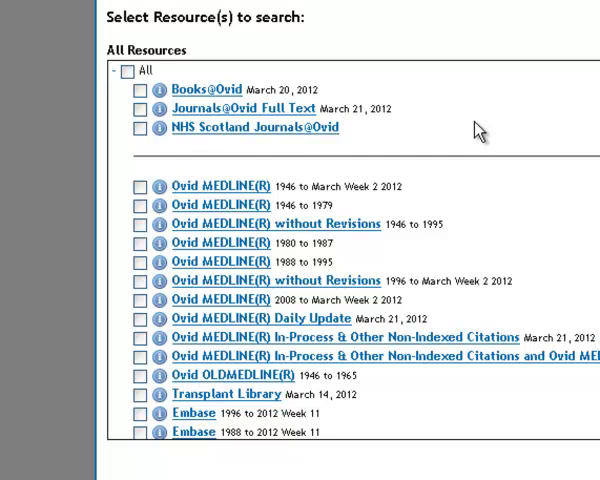
{"action": "mouse_move", "coordinate": [468, 140]}
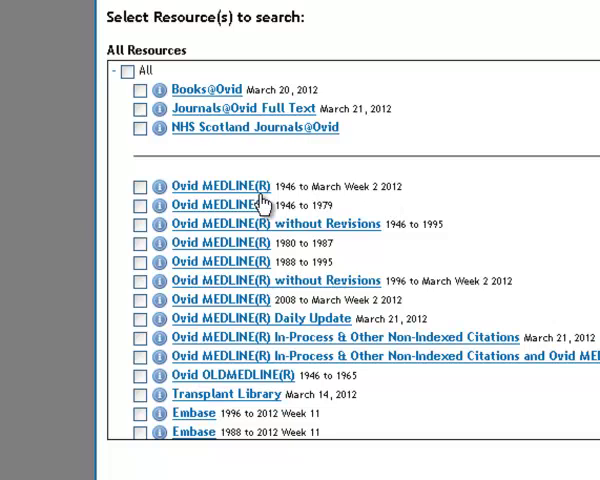
{"action": "mouse_move", "coordinate": [224, 210]}
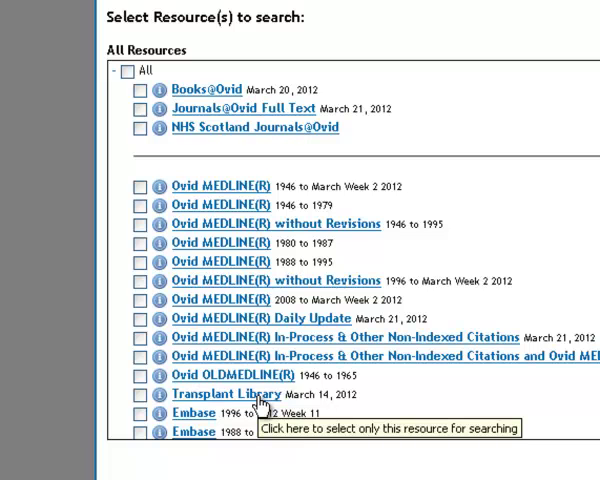
{"action": "mouse_move", "coordinate": [328, 228]}
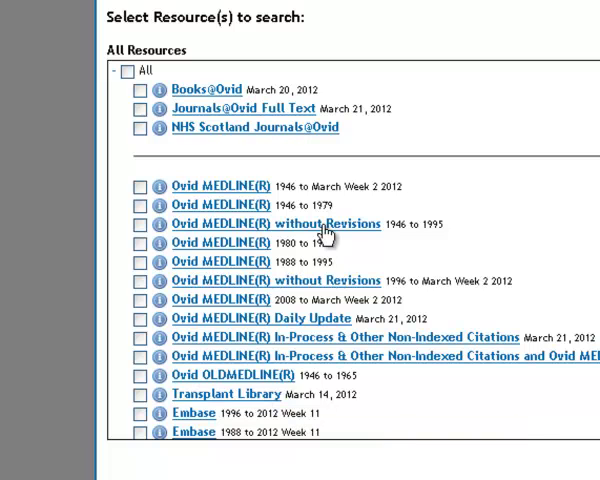
{"action": "mouse_move", "coordinate": [320, 362]}
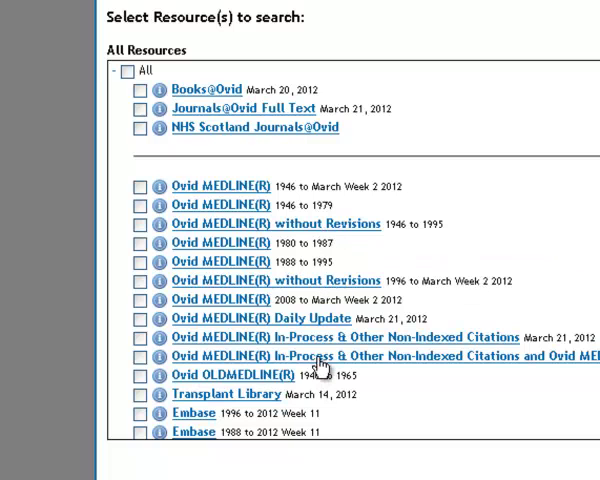
{"action": "mouse_move", "coordinate": [322, 370]}
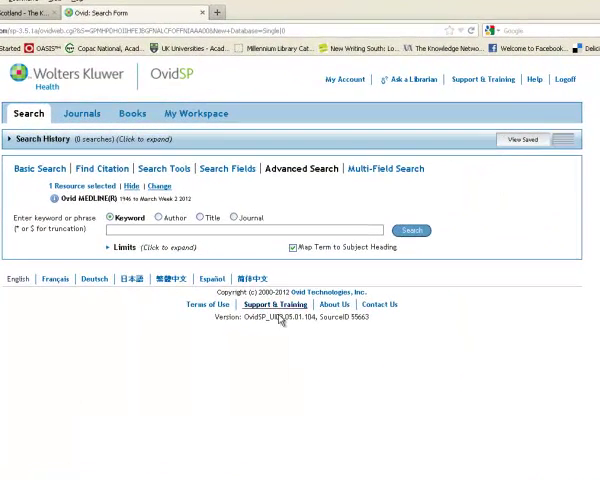
{"action": "mouse_move", "coordinate": [420, 332]}
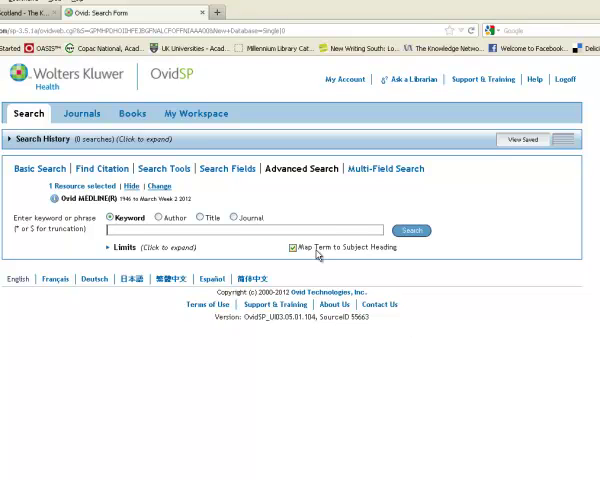
{"action": "mouse_move", "coordinate": [472, 356]}
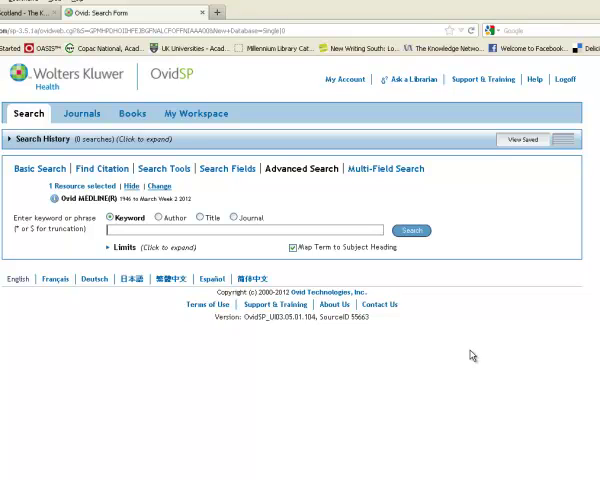
{"action": "mouse_move", "coordinate": [396, 192]}
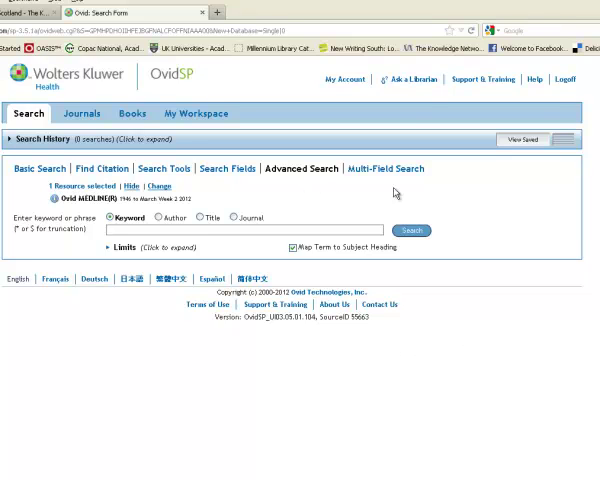
{"action": "mouse_move", "coordinate": [516, 216]}
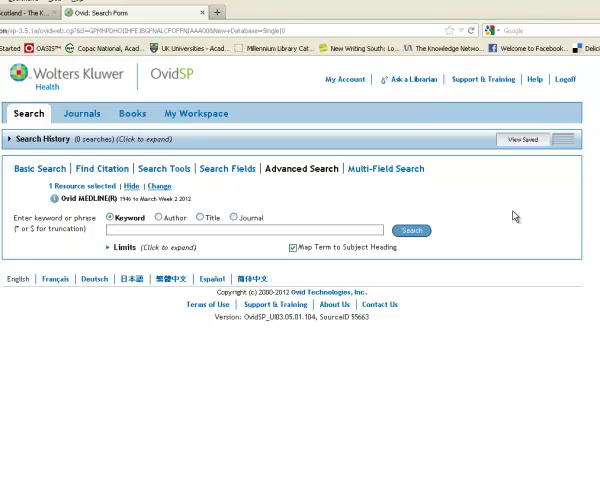
{"action": "mouse_move", "coordinate": [496, 196]}
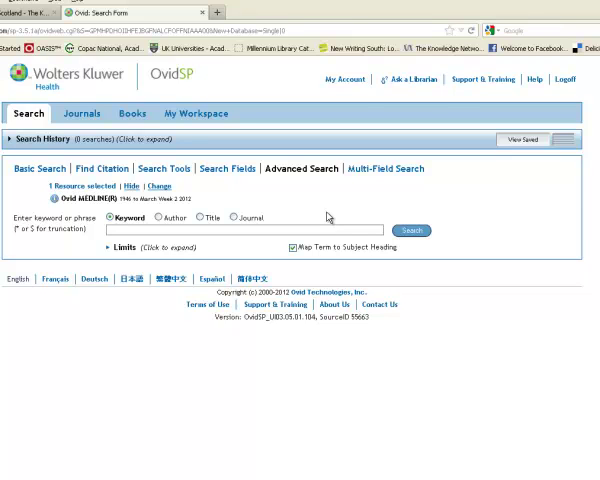
{"action": "mouse_move", "coordinate": [284, 244]}
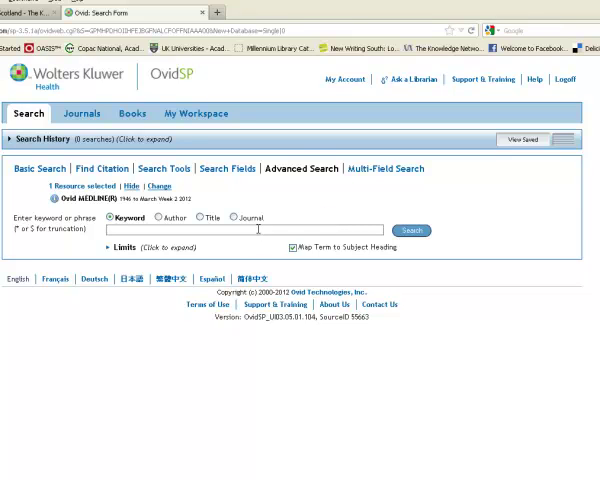
{"action": "mouse_move", "coordinate": [258, 230]}
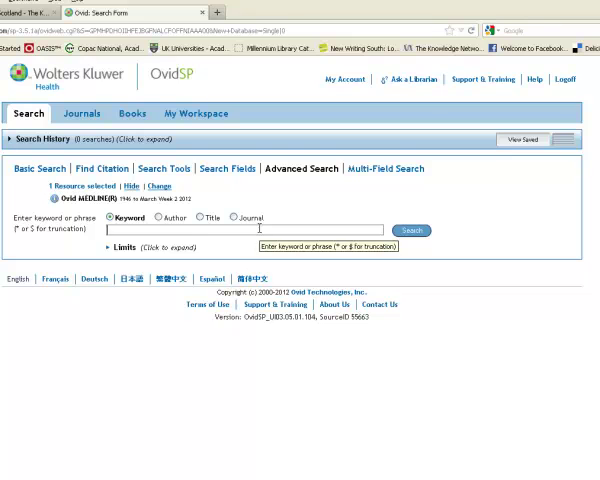
Step: Search 'leadership' and tick the Leadership heading with Explode on the Mapping Display
{"action": "type", "text": "leadership"}
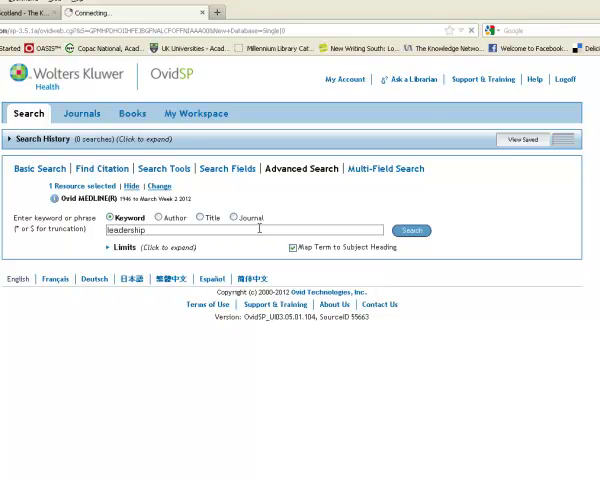
{"action": "left_click", "coordinate": [410, 232]}
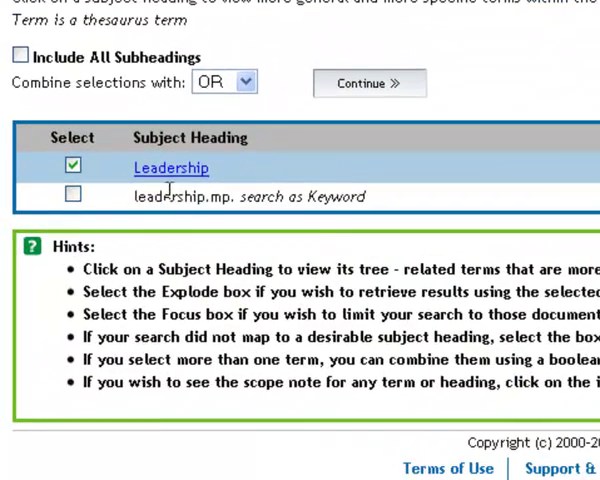
{"action": "mouse_move", "coordinate": [326, 208]}
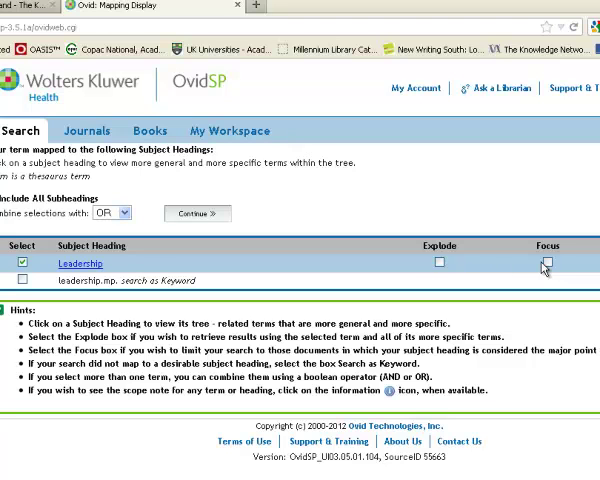
{"action": "left_click", "coordinate": [440, 262]}
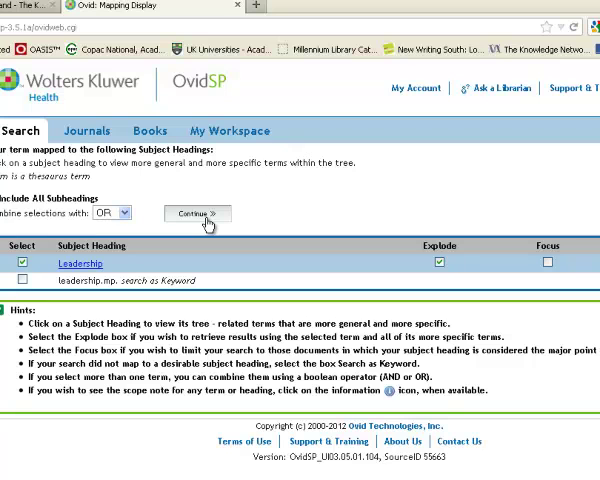
{"action": "mouse_move", "coordinate": [204, 228]}
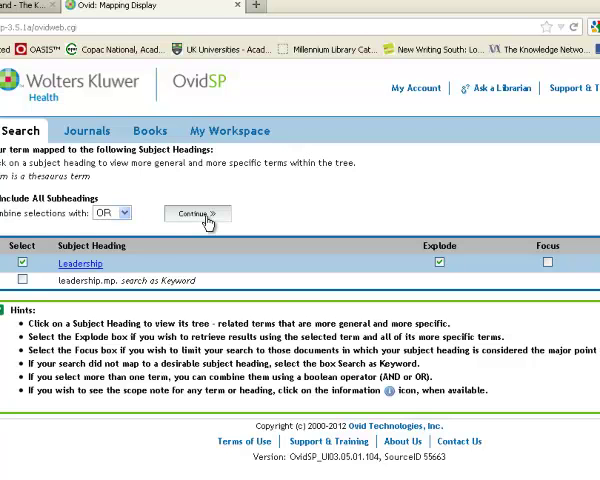
{"action": "left_click", "coordinate": [190, 212]}
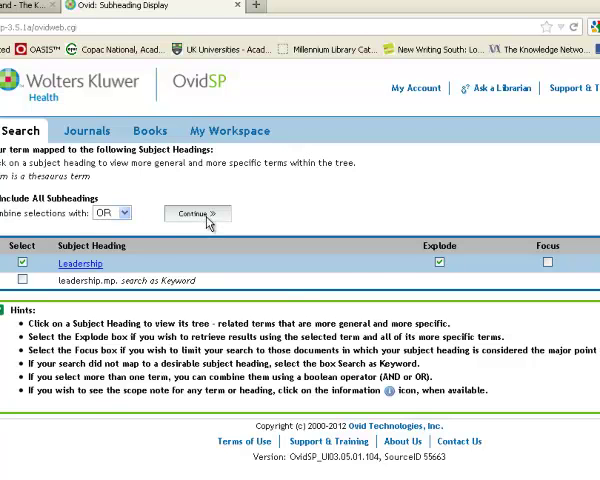
Step: Continue with all subheadings to run exp Leadership, giving 23,750 results as search 1
{"action": "left_click", "coordinate": [78, 264]}
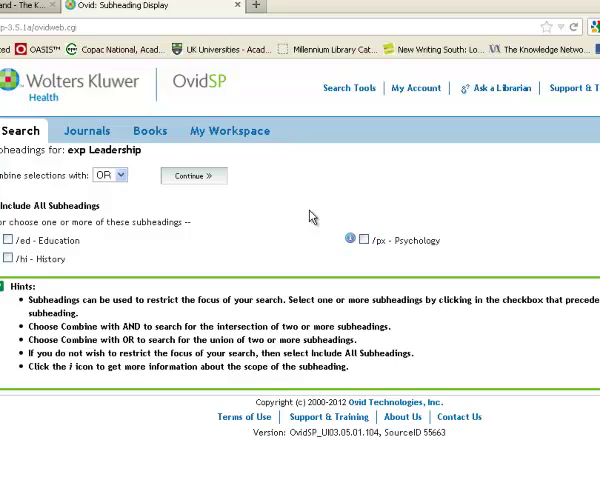
{"action": "scroll", "scroll_direction": "down", "scroll_amount": 3}
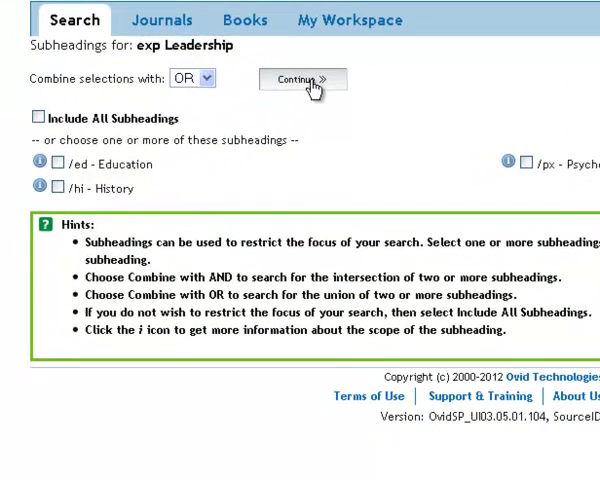
{"action": "left_click", "coordinate": [294, 80]}
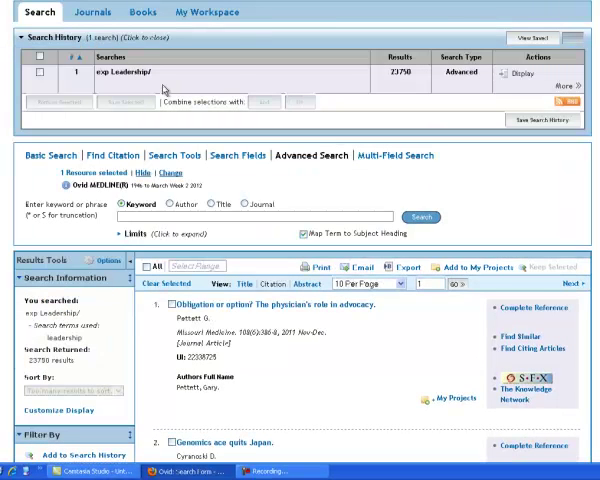
{"action": "mouse_move", "coordinate": [416, 88]}
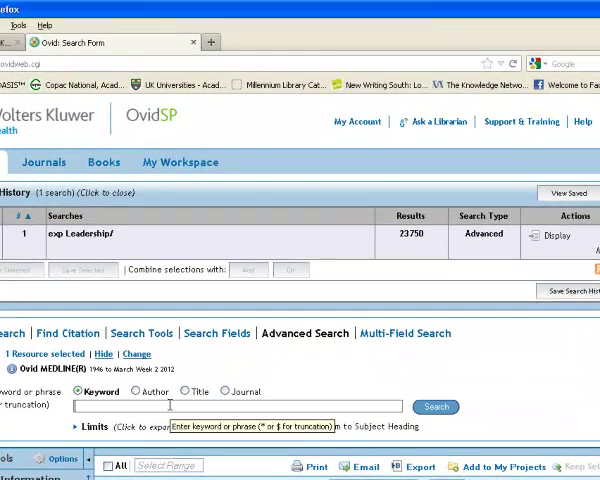
Step: Search 'patient experience', keeping Patient Satisfaction and the .mp keyword line, then continue
{"action": "type", "text": "patient experience"}
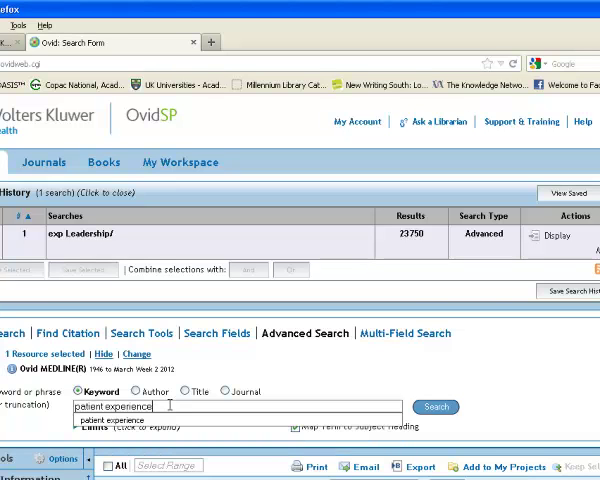
{"action": "left_click", "coordinate": [436, 408]}
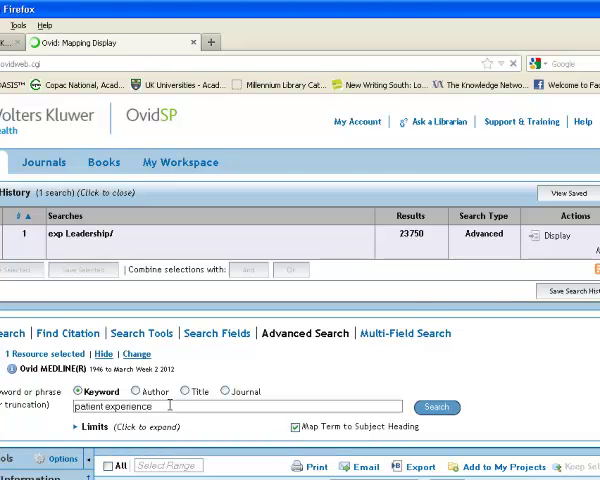
{"action": "left_click", "coordinate": [436, 408]}
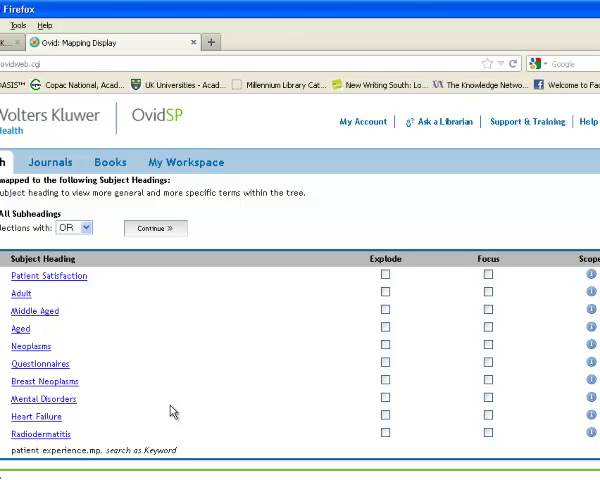
{"action": "mouse_move", "coordinate": [54, 470]}
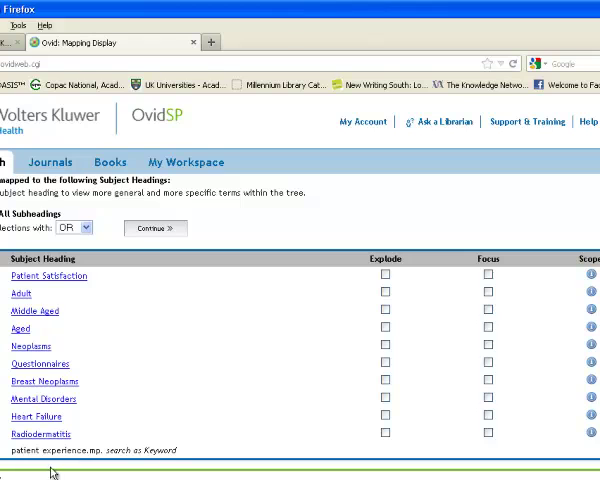
{"action": "mouse_move", "coordinate": [82, 292]}
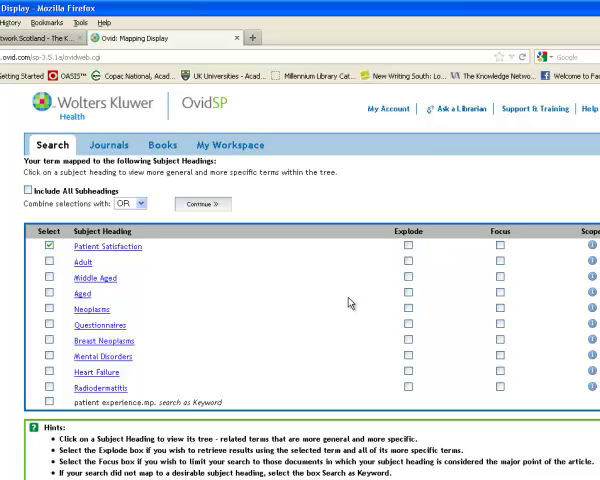
{"action": "mouse_move", "coordinate": [336, 316]}
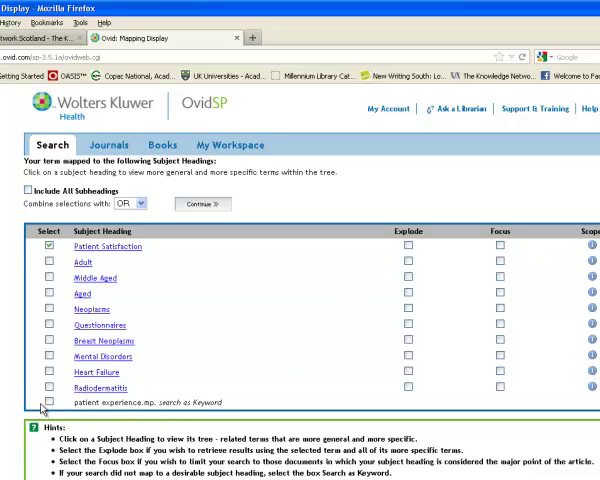
{"action": "left_click", "coordinate": [48, 402]}
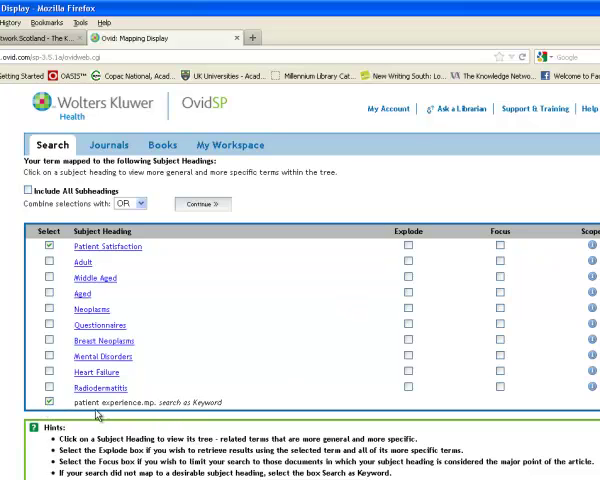
{"action": "mouse_move", "coordinate": [206, 416]}
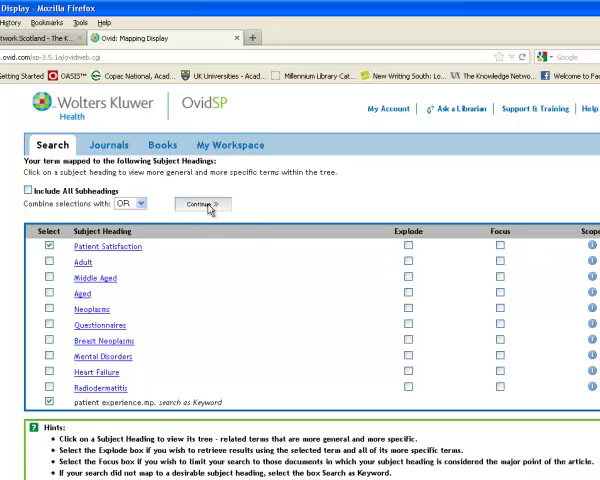
{"action": "left_click", "coordinate": [200, 204]}
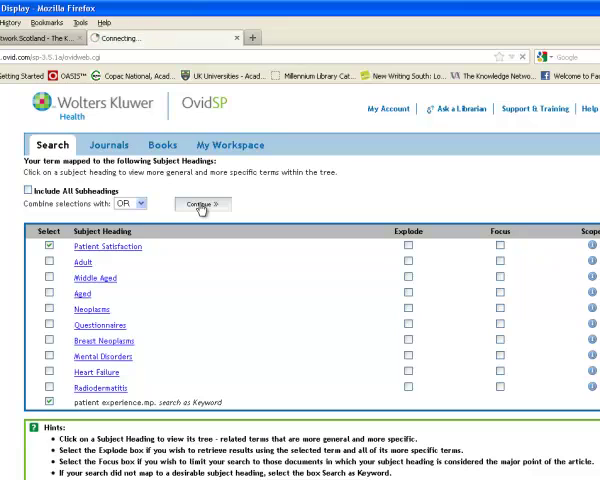
Step: Combine search lines 1 and 2 with AND to form a 230-result set
{"action": "left_click", "coordinate": [200, 204]}
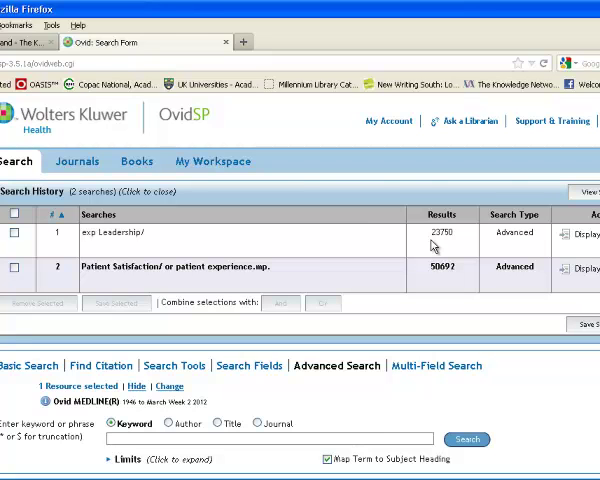
{"action": "mouse_move", "coordinate": [432, 292]}
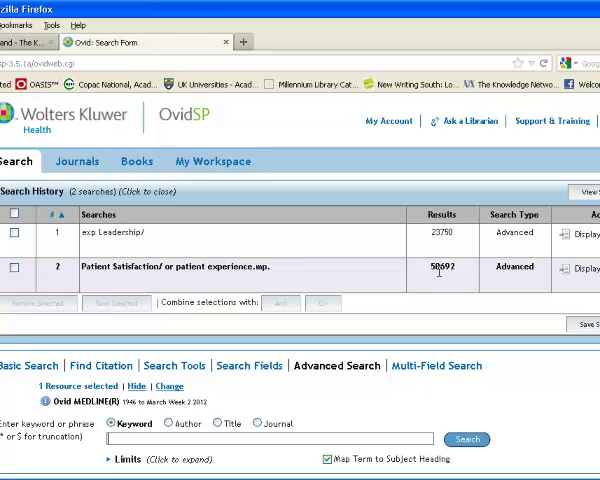
{"action": "mouse_move", "coordinate": [376, 290]}
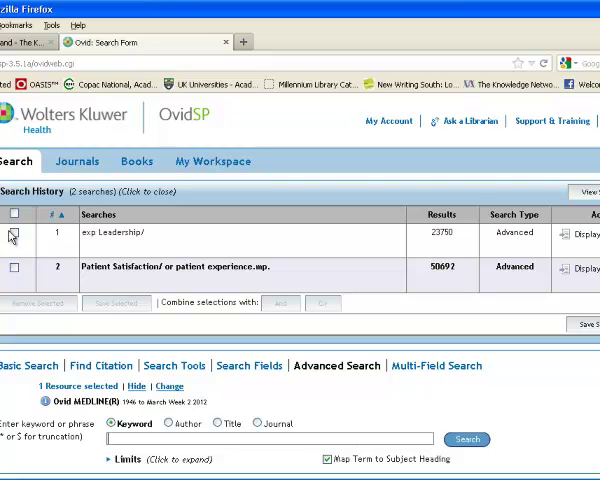
{"action": "left_click", "coordinate": [14, 236]}
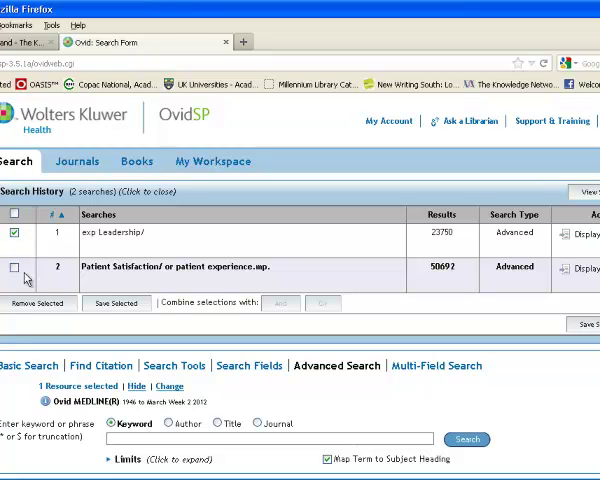
{"action": "left_click", "coordinate": [14, 268]}
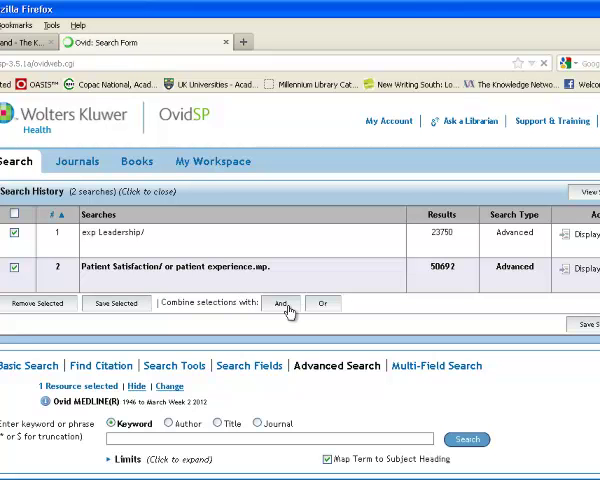
{"action": "left_click", "coordinate": [288, 304]}
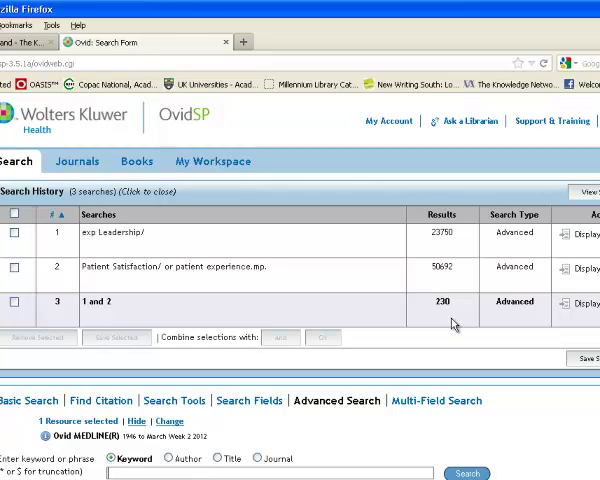
{"action": "mouse_move", "coordinate": [568, 410]}
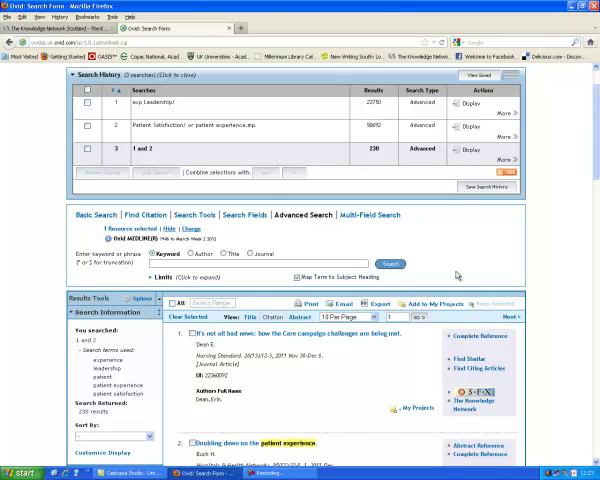
Step: Search review.pt. for review publication types, adding 1,679,957 results
{"action": "scroll", "scroll_direction": "down", "scroll_amount": 3}
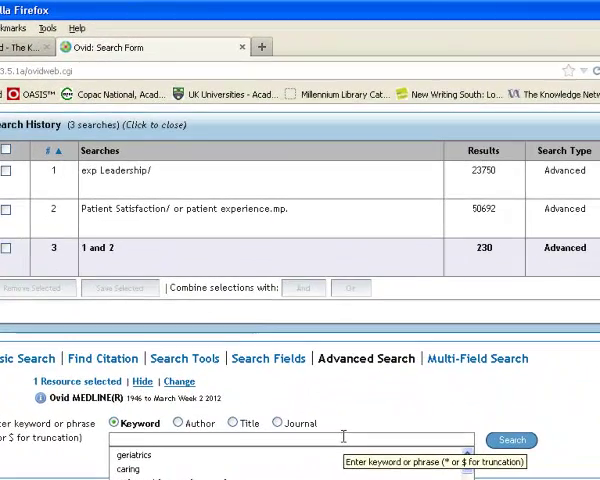
{"action": "type", "text": "review.pt"}
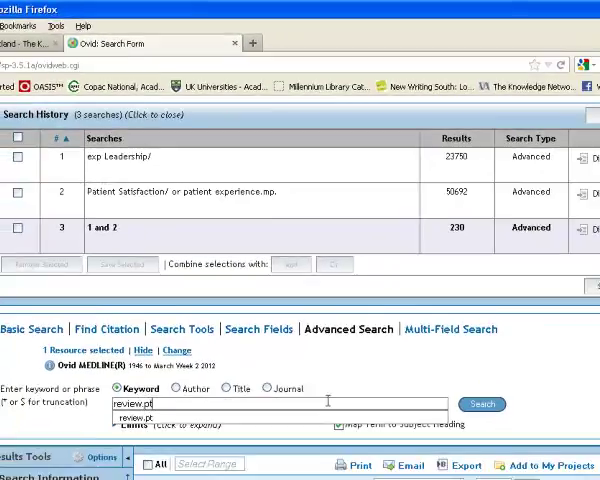
{"action": "left_click", "coordinate": [480, 404]}
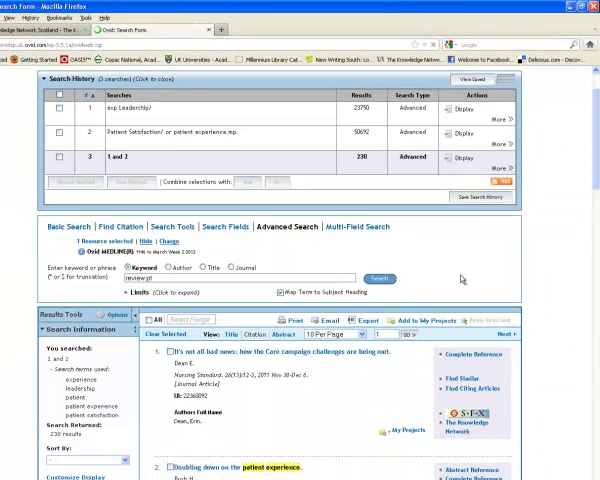
{"action": "left_click", "coordinate": [380, 278]}
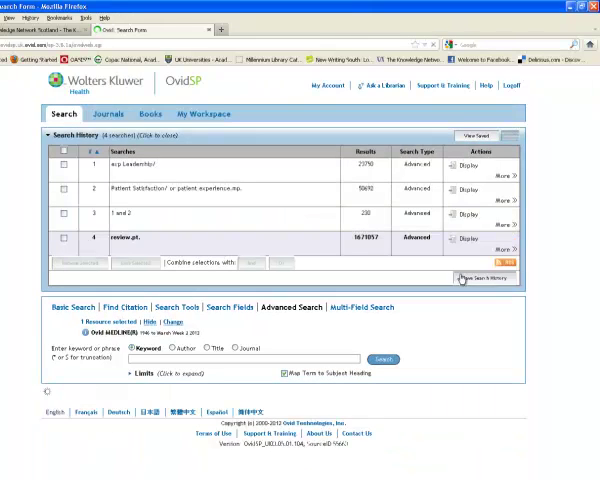
Step: Combine the 230-result set and review.pt. with AND to get 15 results
{"action": "left_click", "coordinate": [462, 240]}
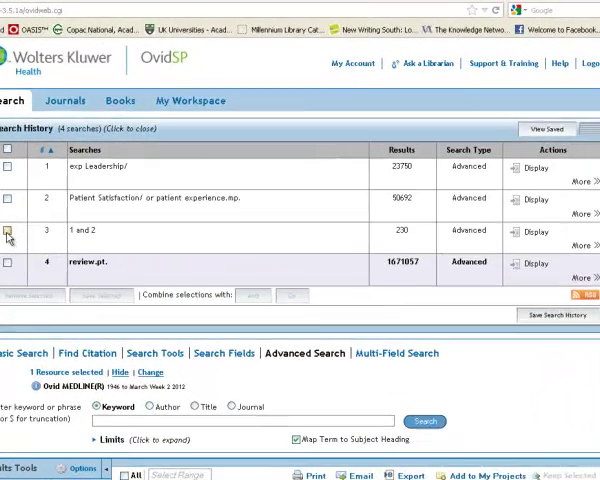
{"action": "left_click", "coordinate": [16, 232]}
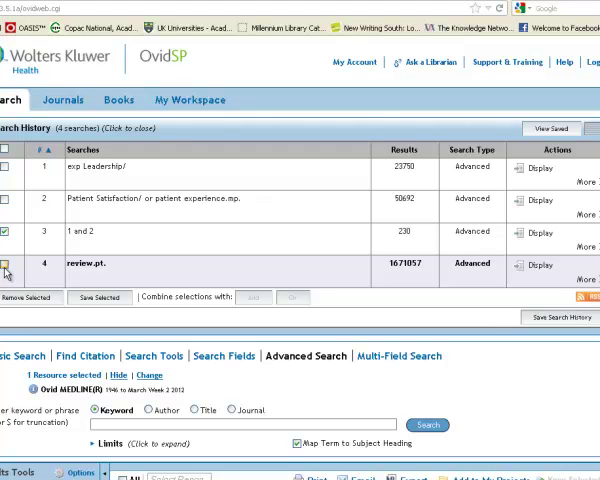
{"action": "left_click", "coordinate": [10, 266]}
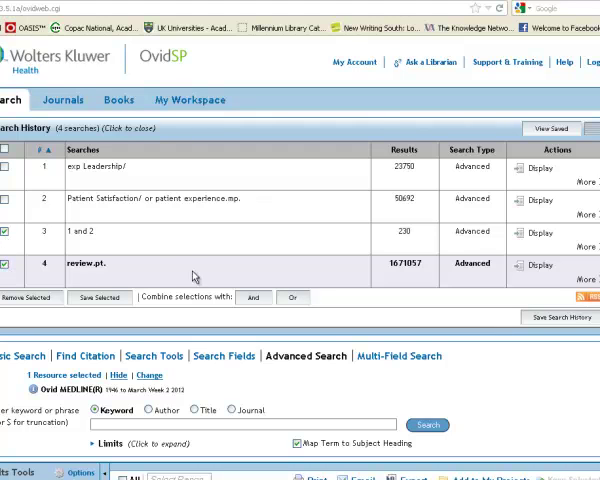
{"action": "mouse_move", "coordinate": [564, 348]}
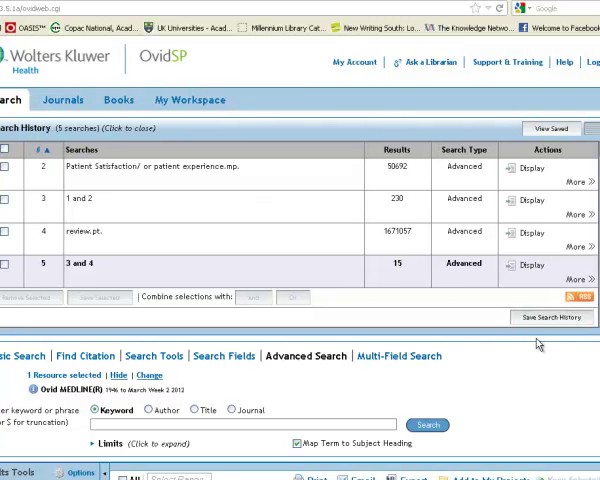
{"action": "mouse_move", "coordinate": [524, 360]}
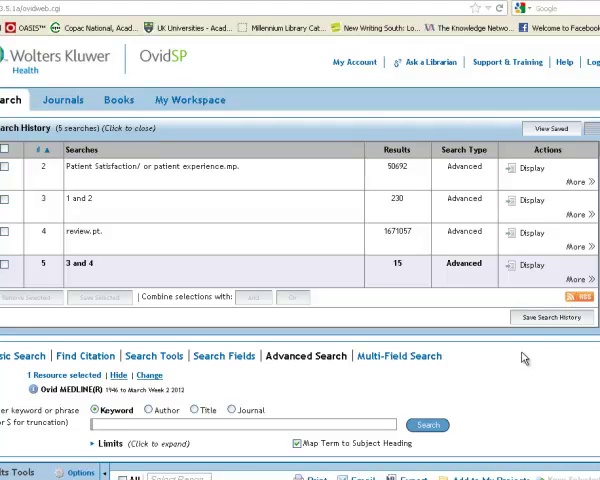
{"action": "mouse_move", "coordinate": [524, 356]}
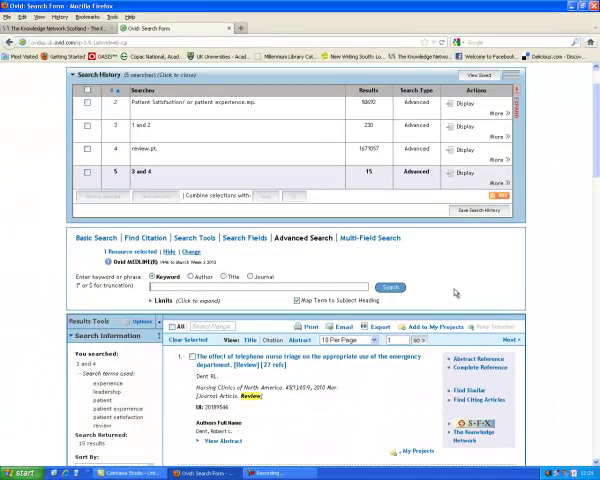
Step: Limit search 5 to English language, 2002 to current, leaving 12 reviews
{"action": "left_click", "coordinate": [164, 300]}
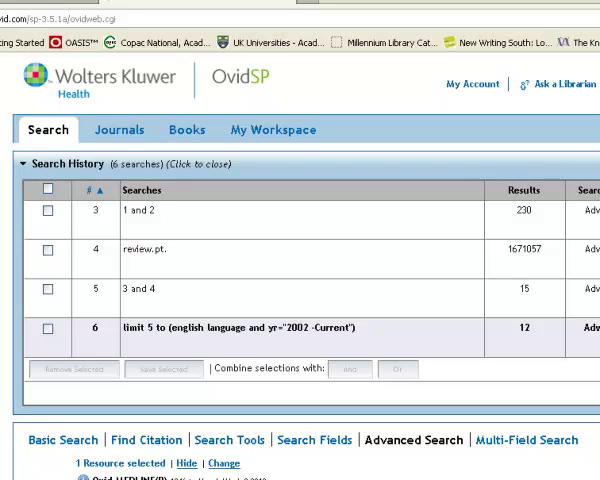
{"action": "scroll", "scroll_direction": "down", "scroll_amount": 3}
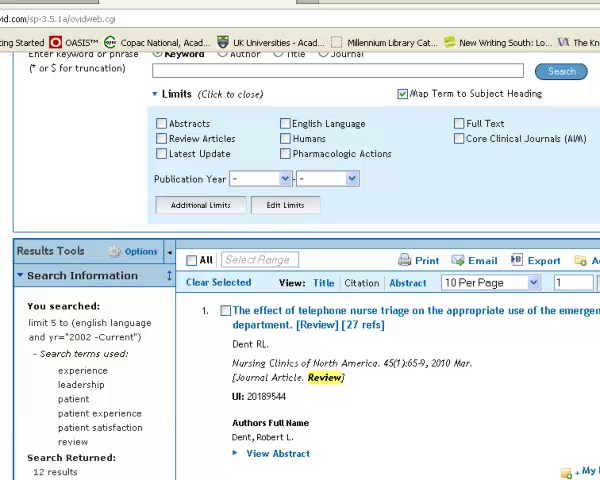
{"action": "mouse_move", "coordinate": [420, 472]}
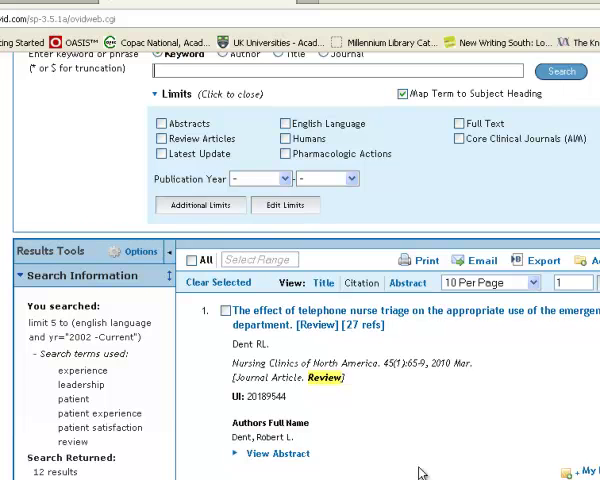
{"action": "scroll", "scroll_direction": "down", "scroll_amount": 3}
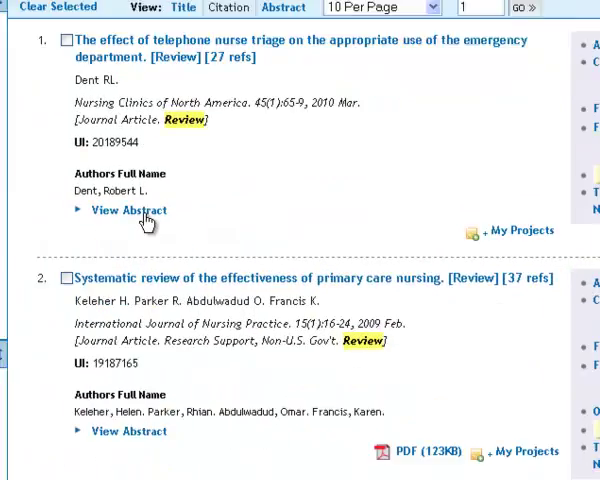
{"action": "left_click", "coordinate": [128, 210]}
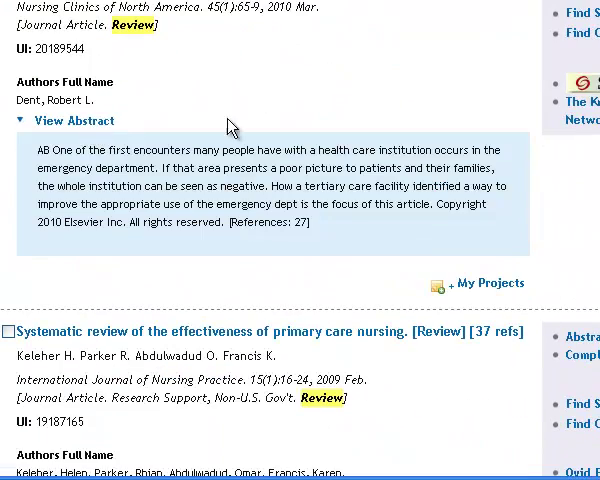
{"action": "mouse_move", "coordinate": [366, 104]}
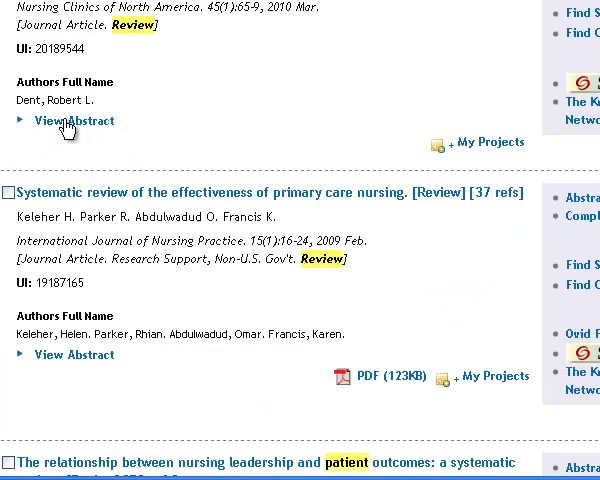
{"action": "mouse_move", "coordinate": [490, 18]}
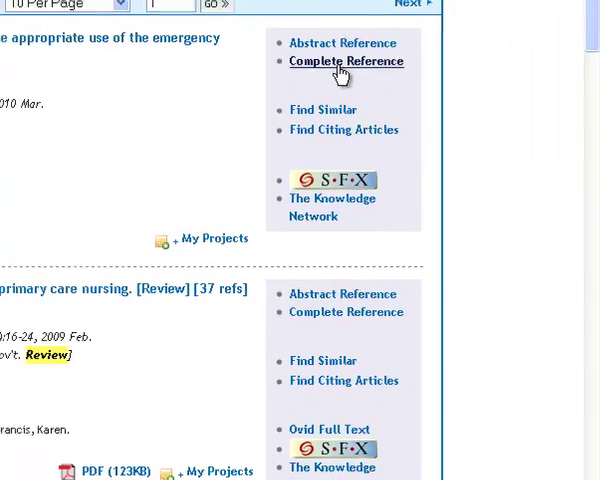
Step: Review the telephone nurse triage record's full reference, then tick it for export
{"action": "left_click", "coordinate": [346, 60]}
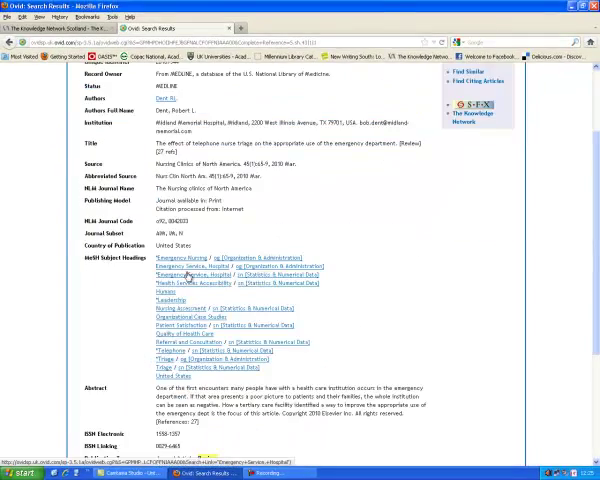
{"action": "scroll", "scroll_direction": "down", "scroll_amount": 3}
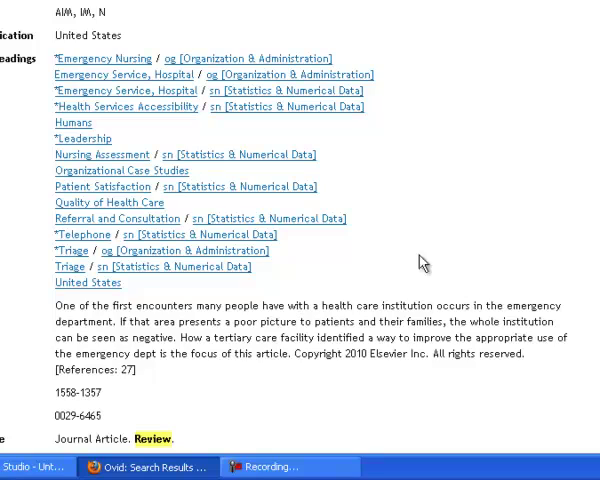
{"action": "scroll", "scroll_direction": "down", "scroll_amount": 3}
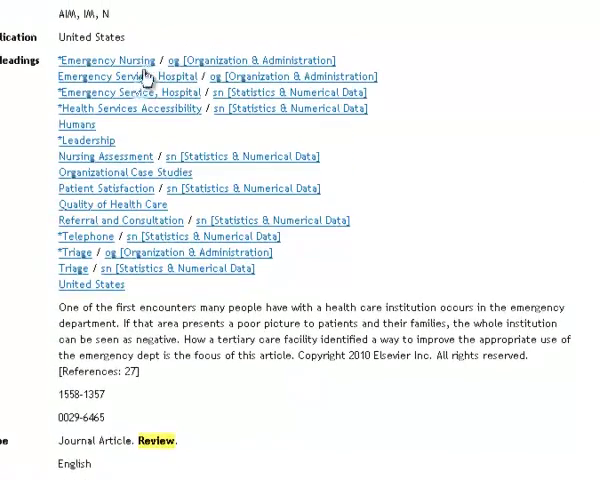
{"action": "mouse_move", "coordinate": [476, 172]}
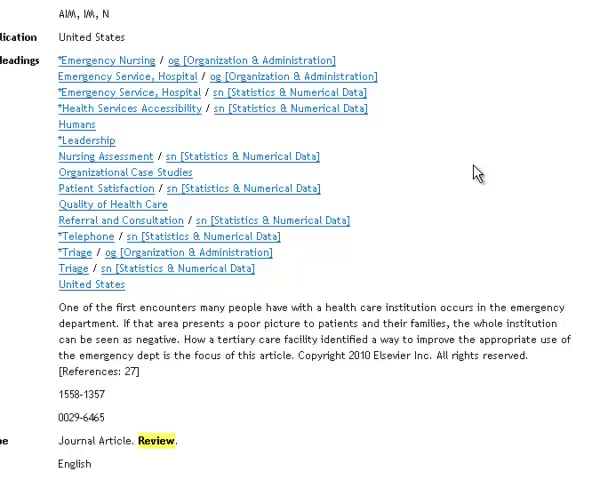
{"action": "scroll", "scroll_direction": "down", "scroll_amount": 3}
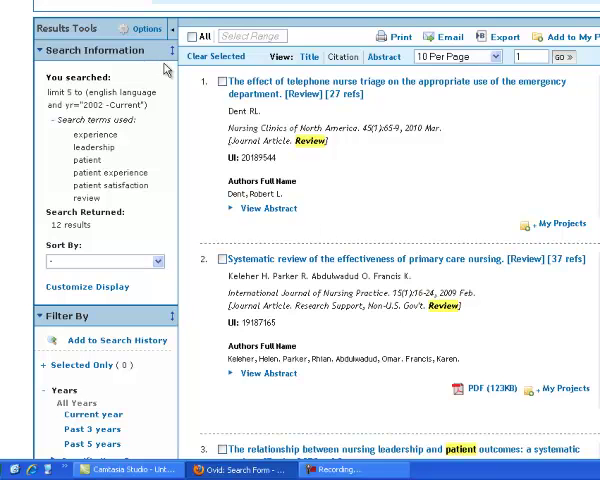
{"action": "left_click", "coordinate": [212, 82]}
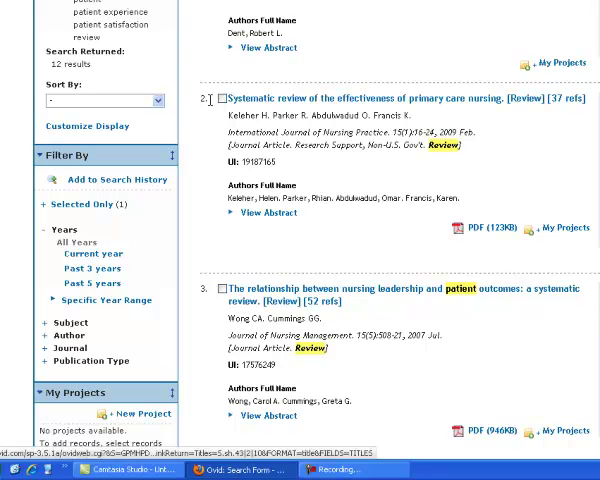
Step: Select result 2, the primary care nursing review, and look through the remaining results
{"action": "left_click", "coordinate": [218, 100]}
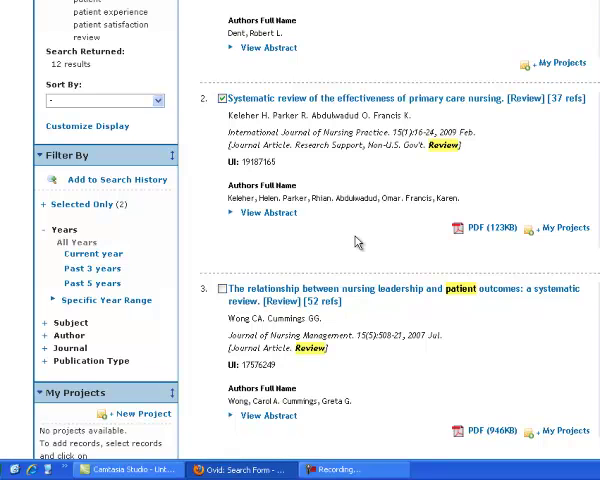
{"action": "scroll", "scroll_direction": "down", "scroll_amount": 3}
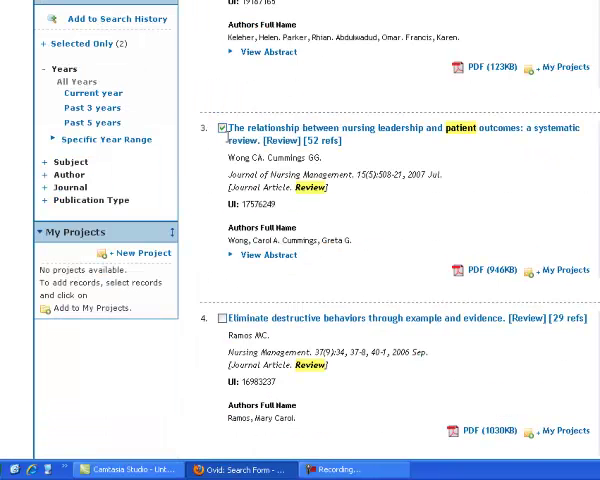
{"action": "scroll", "scroll_direction": "down", "scroll_amount": 3}
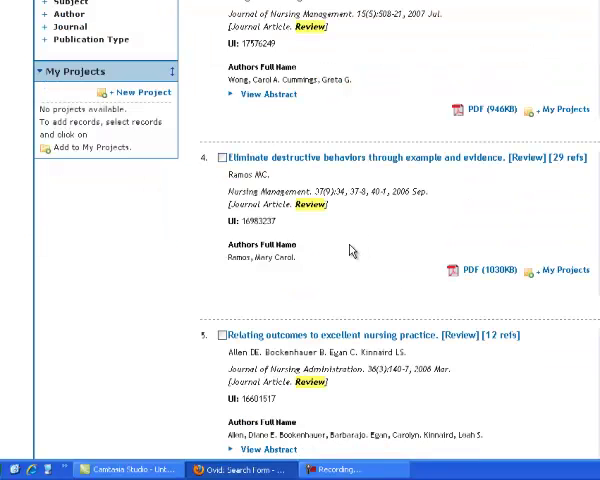
{"action": "scroll", "scroll_direction": "down", "scroll_amount": 3}
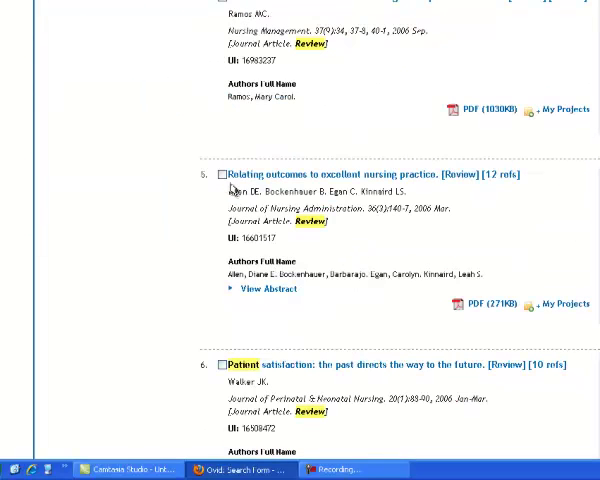
{"action": "scroll", "scroll_direction": "down", "scroll_amount": 3}
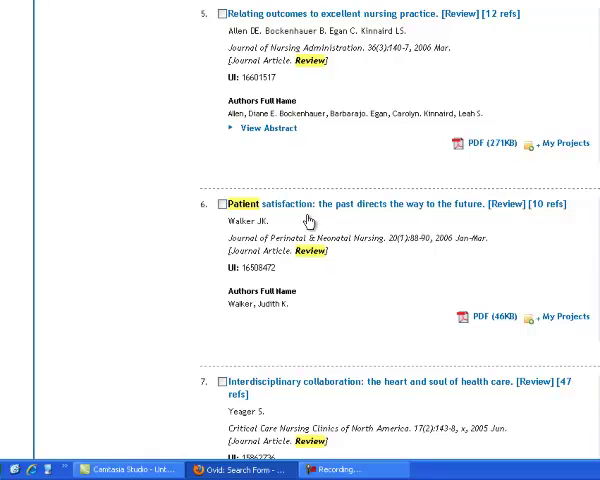
{"action": "scroll", "scroll_direction": "down", "scroll_amount": 3}
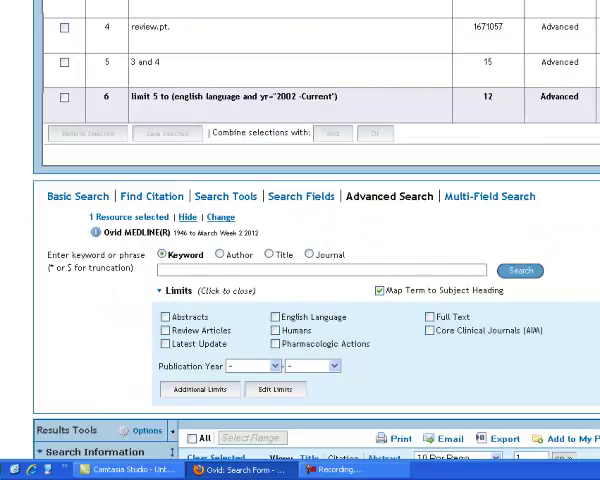
Step: Scroll through the results list toward the export toolbar
{"action": "scroll", "scroll_direction": "down", "scroll_amount": 3}
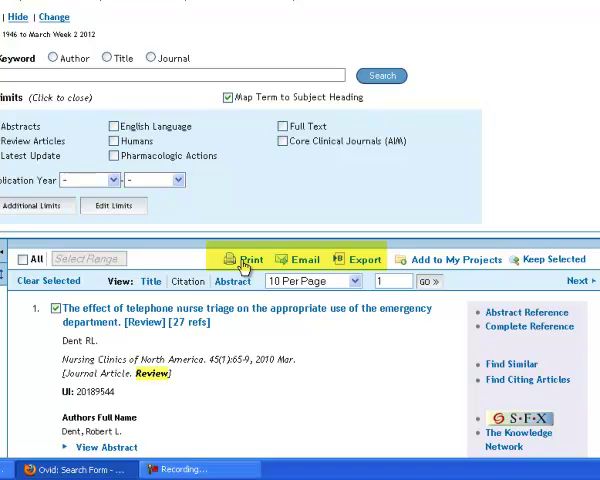
{"action": "mouse_move", "coordinate": [312, 268]}
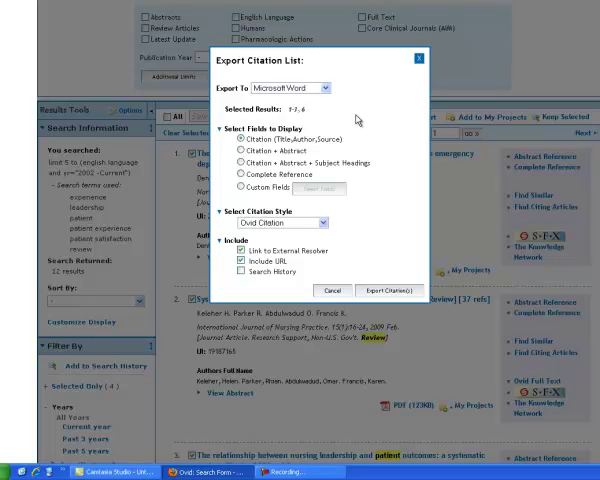
{"action": "mouse_move", "coordinate": [356, 118]}
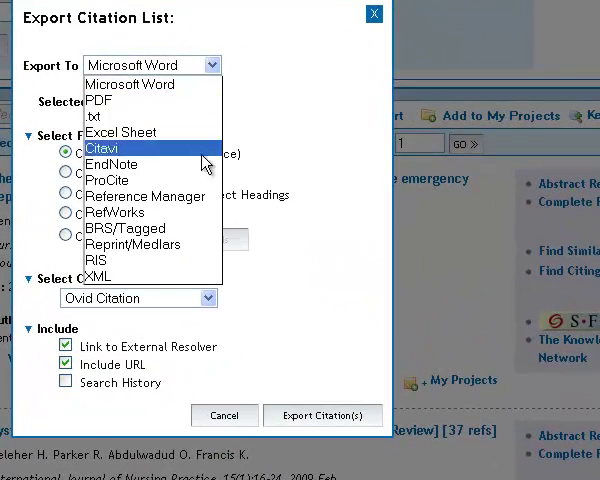
Step: Export the selected citations to RefWorks with Citation + Abstract content
{"action": "left_click", "coordinate": [324, 416]}
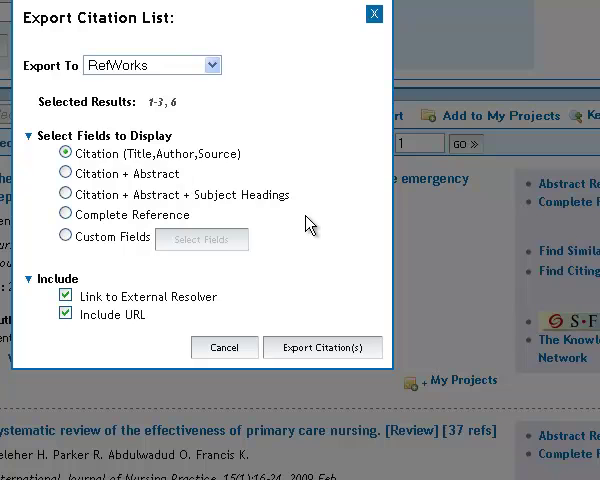
{"action": "mouse_move", "coordinate": [64, 172]}
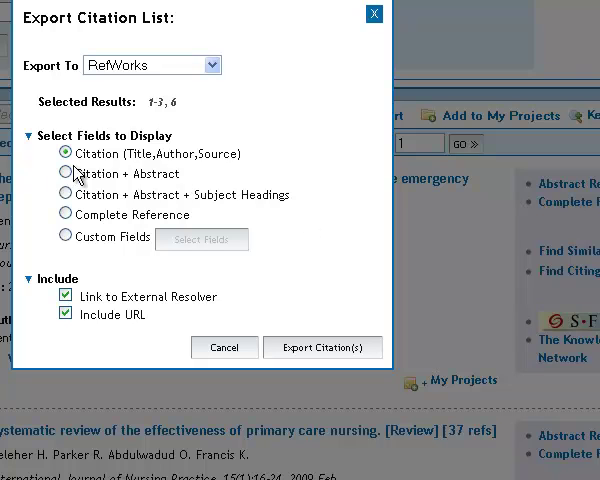
{"action": "left_click", "coordinate": [66, 172]}
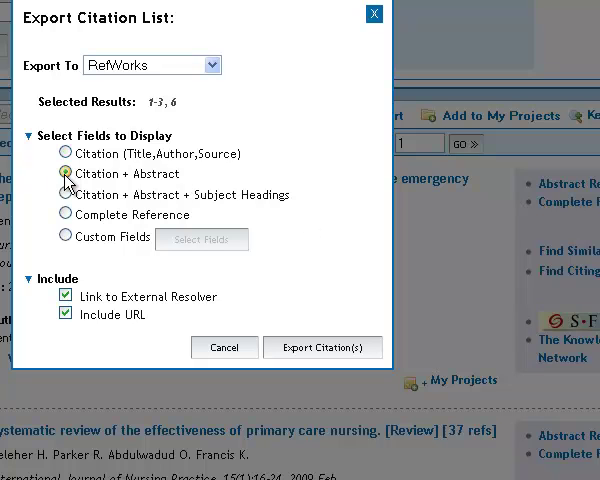
{"action": "left_click", "coordinate": [64, 172]}
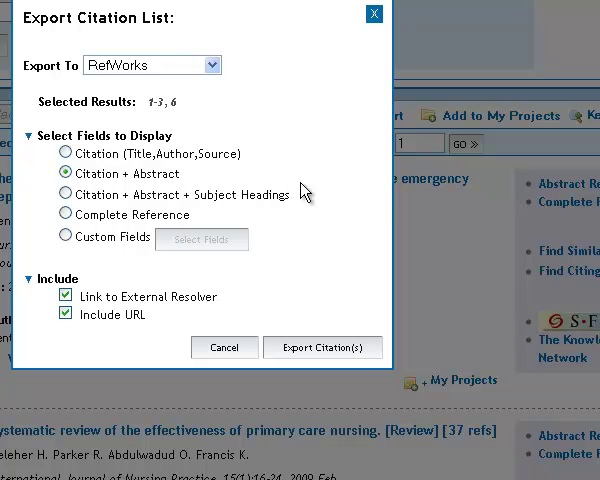
{"action": "mouse_move", "coordinate": [272, 336]}
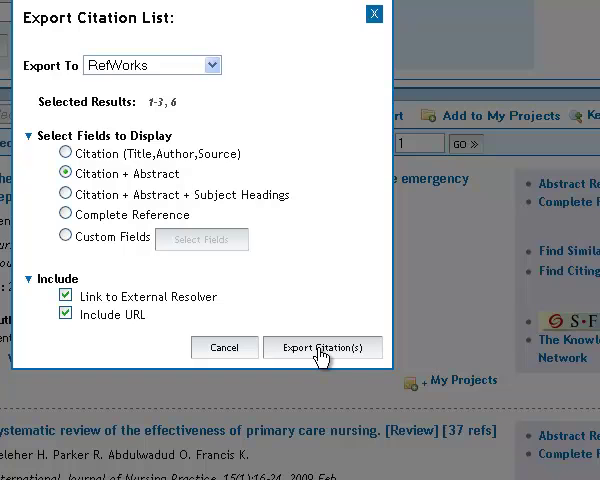
{"action": "left_click", "coordinate": [322, 348]}
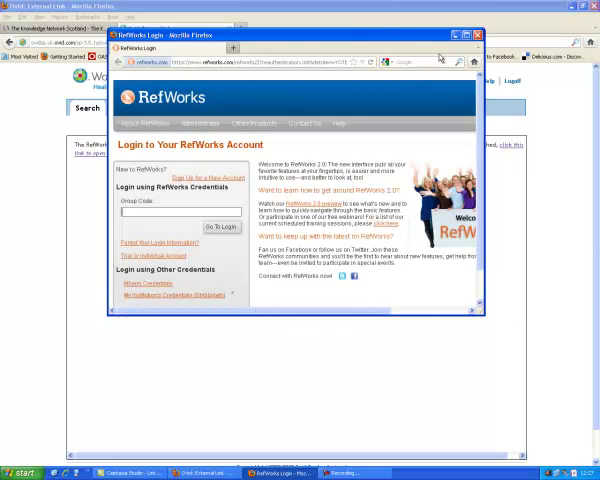
Step: Log in to the RefWorks account to complete the citation import
{"action": "left_click", "coordinate": [468, 36]}
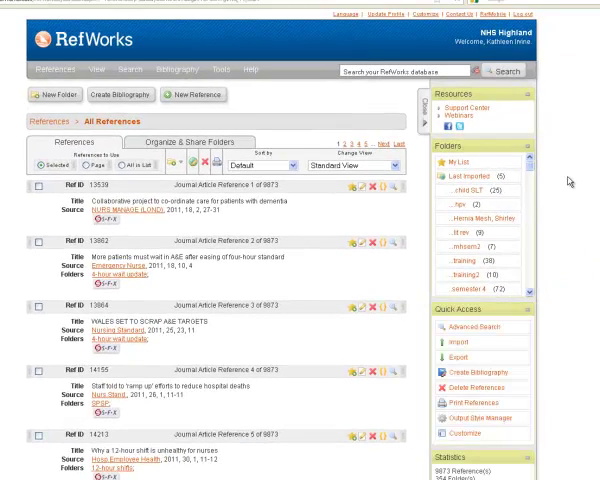
{"action": "left_click", "coordinate": [456, 342]}
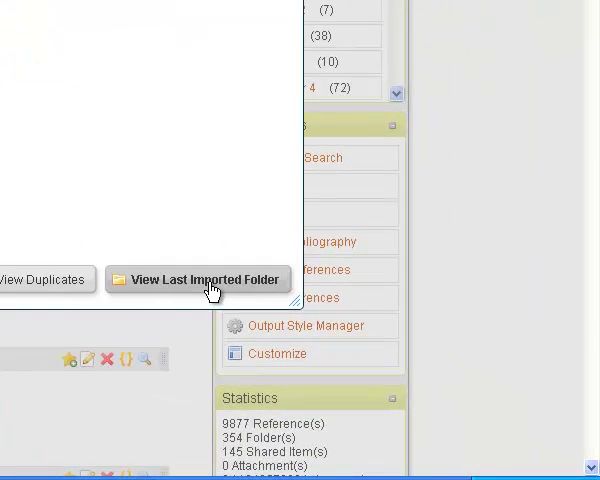
Step: Show the Last Imported references and name a new folder 'leadership and patient experience'
{"action": "left_click", "coordinate": [200, 280]}
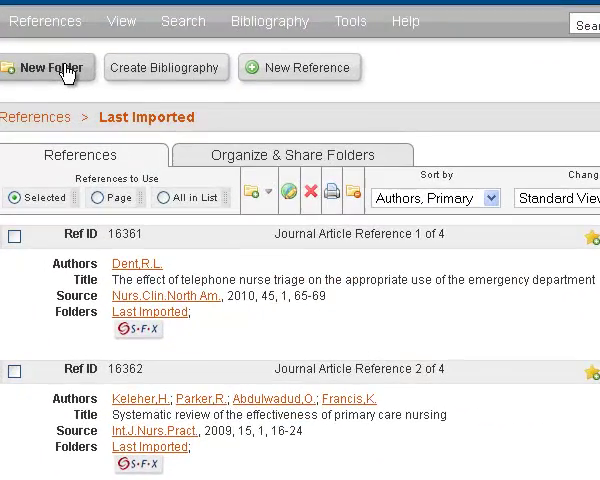
{"action": "left_click", "coordinate": [48, 68]}
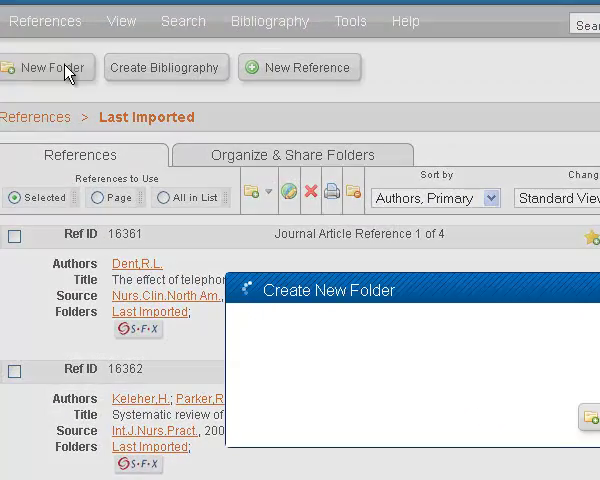
{"action": "type", "text": "leadership and pa"}
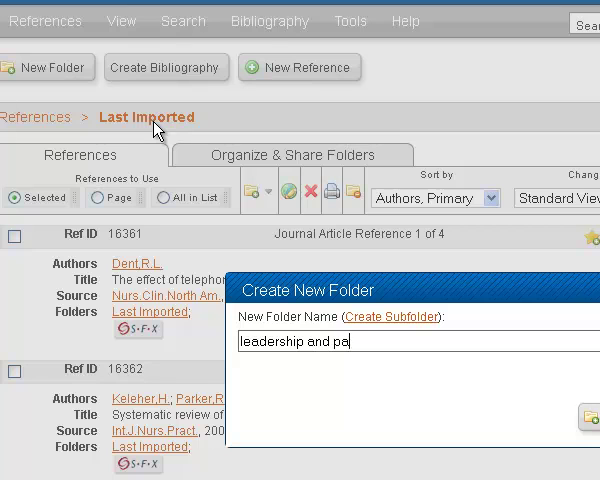
{"action": "type", "text": "tient e"}
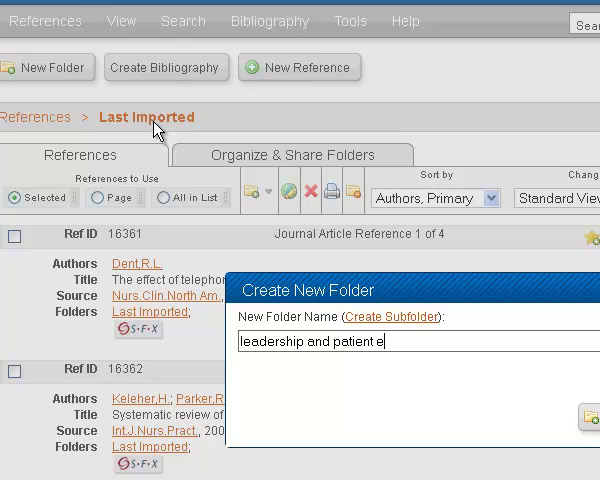
{"action": "type", "text": "xperience"}
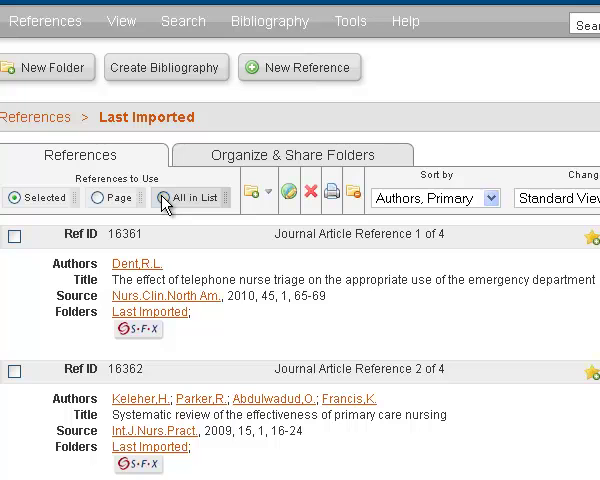
Step: Add all references in the list to the 'leadership and patient experience' folder
{"action": "left_click", "coordinate": [252, 192]}
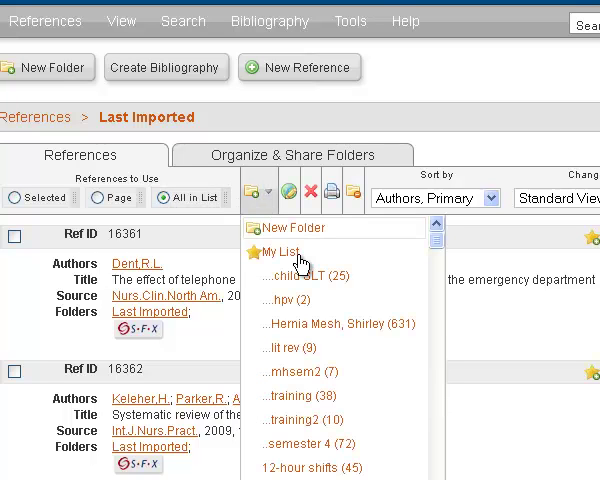
{"action": "scroll", "scroll_direction": "down", "scroll_amount": 3}
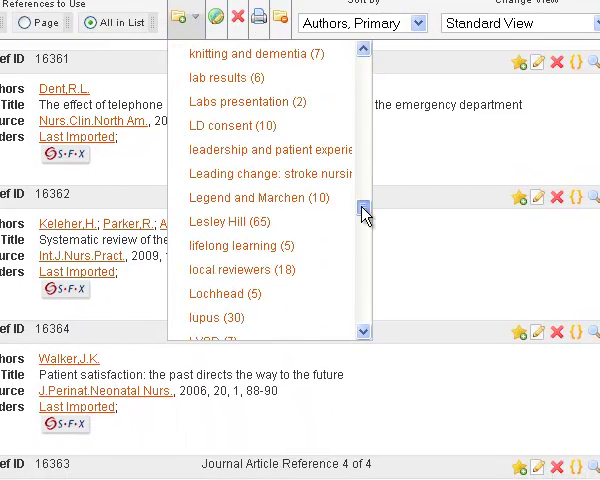
{"action": "left_click", "coordinate": [254, 148]}
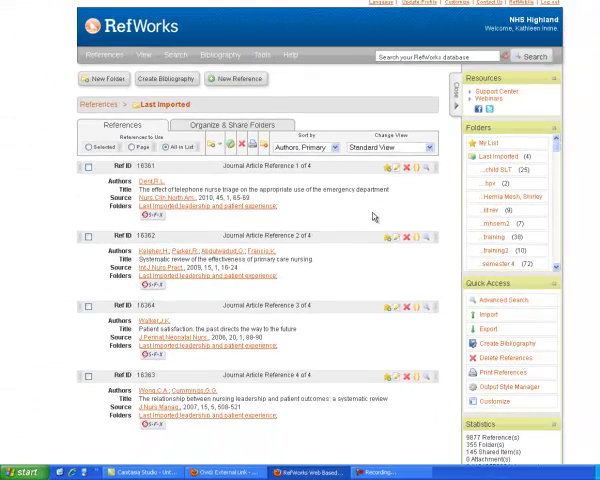
{"action": "mouse_move", "coordinate": [404, 264]}
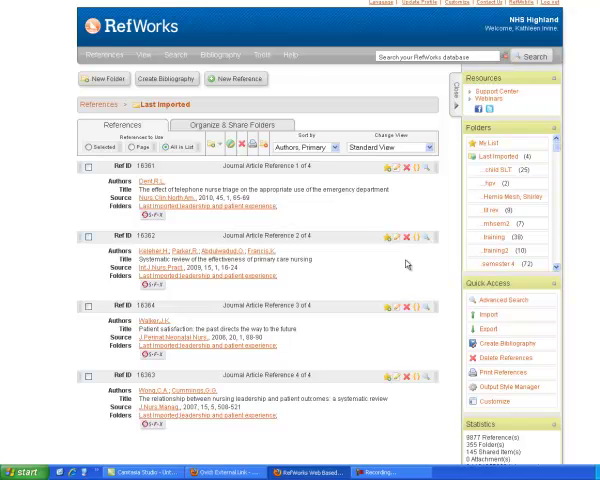
{"action": "mouse_move", "coordinate": [404, 262]}
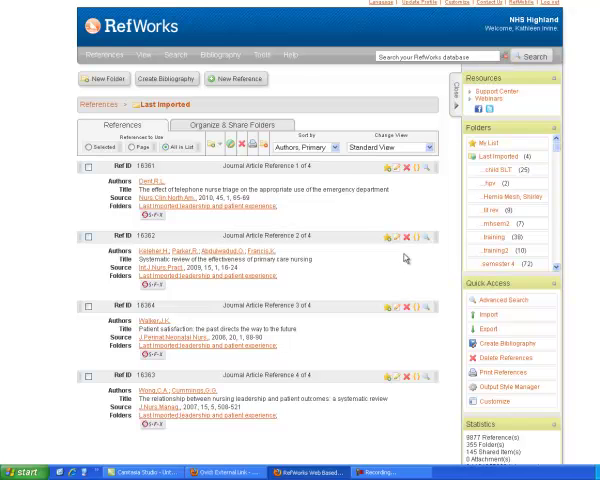
{"action": "mouse_move", "coordinate": [160, 228]}
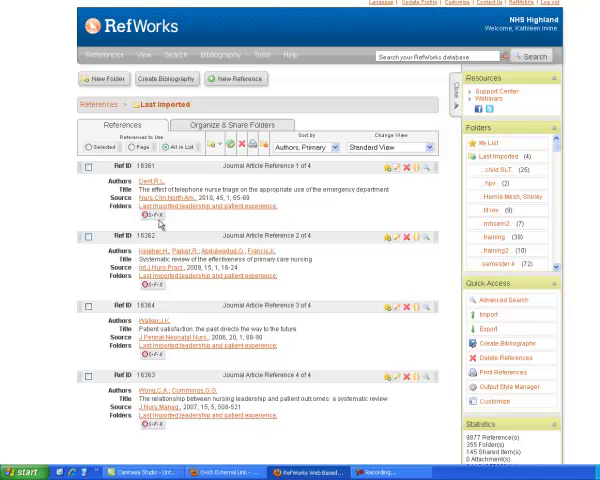
{"action": "mouse_move", "coordinate": [168, 228]}
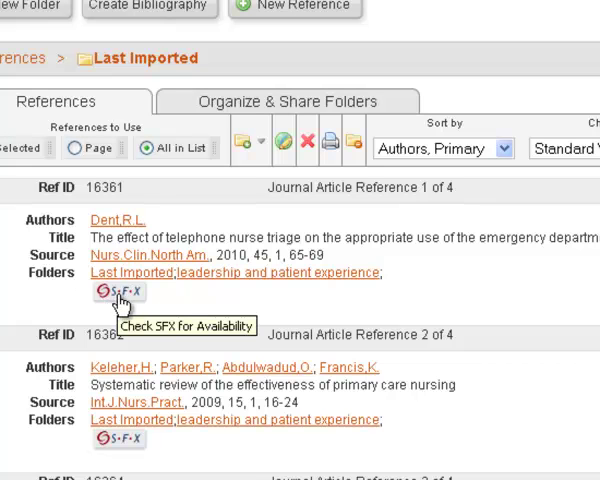
Step: Run the SFX availability check for the telephone nurse triage reference
{"action": "left_click", "coordinate": [120, 292]}
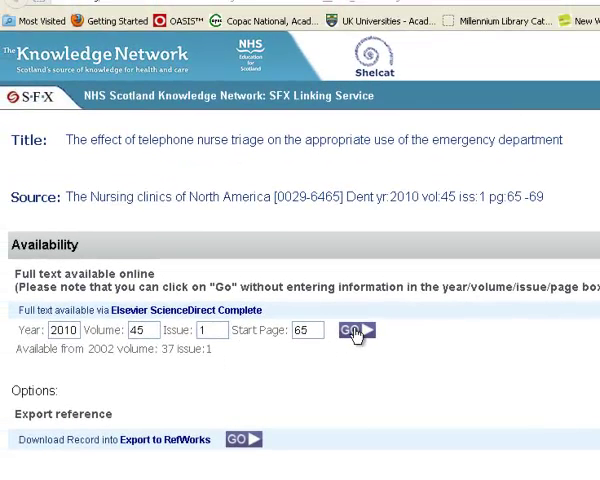
Step: Go to the Elsevier ScienceDirect Complete full text and maximize the article window
{"action": "left_click", "coordinate": [352, 330]}
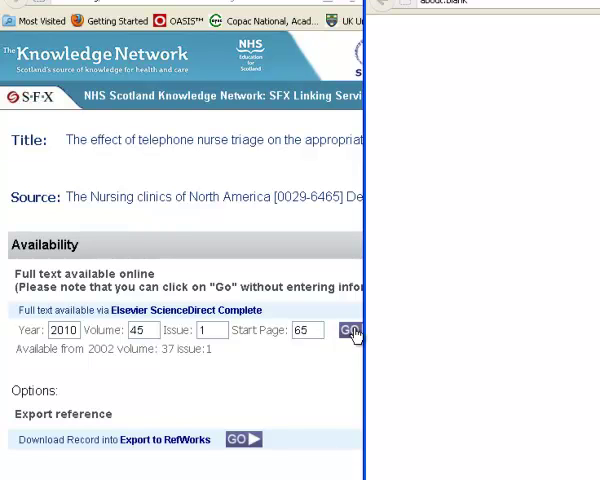
{"action": "left_click", "coordinate": [348, 330]}
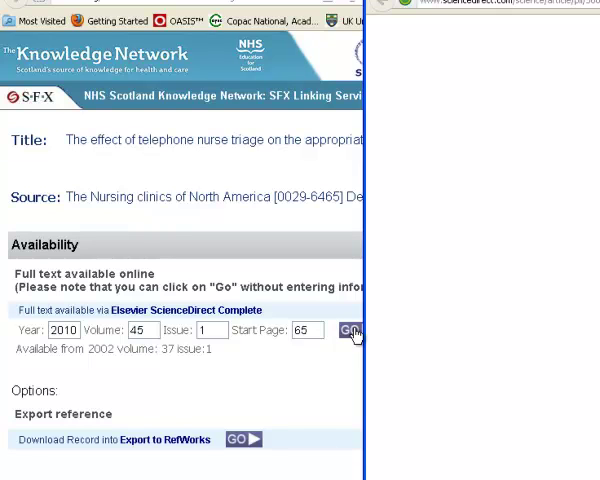
{"action": "left_click", "coordinate": [352, 330]}
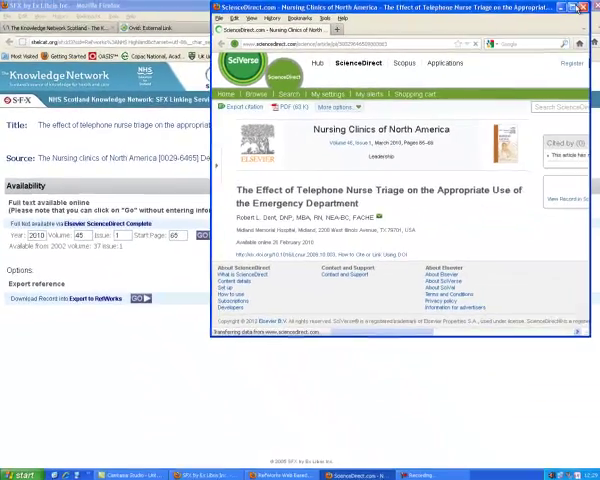
{"action": "left_click", "coordinate": [592, 8]}
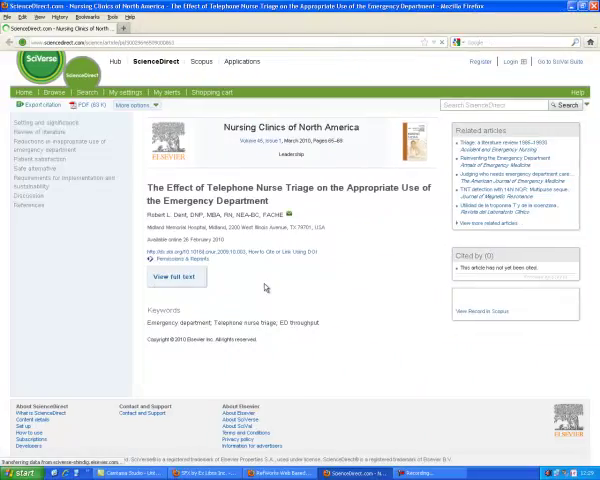